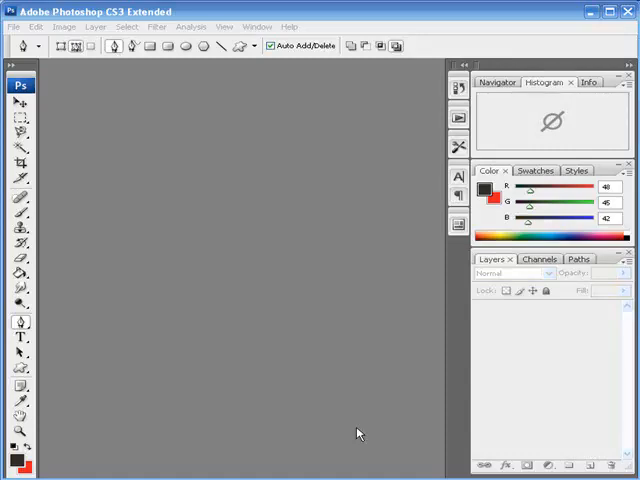
mouse_move(320, 286)
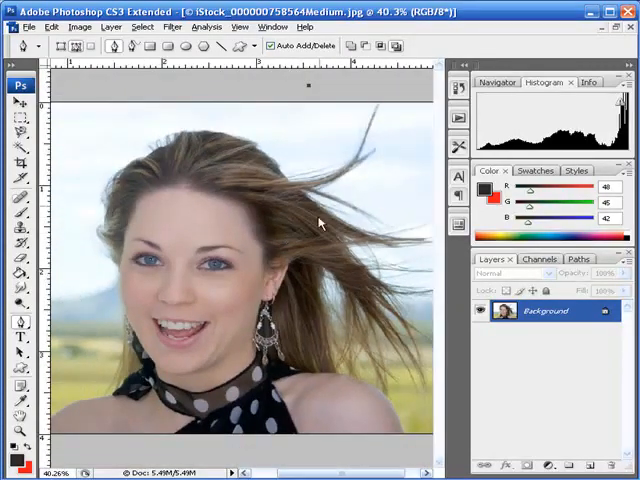
mouse_move(282, 216)
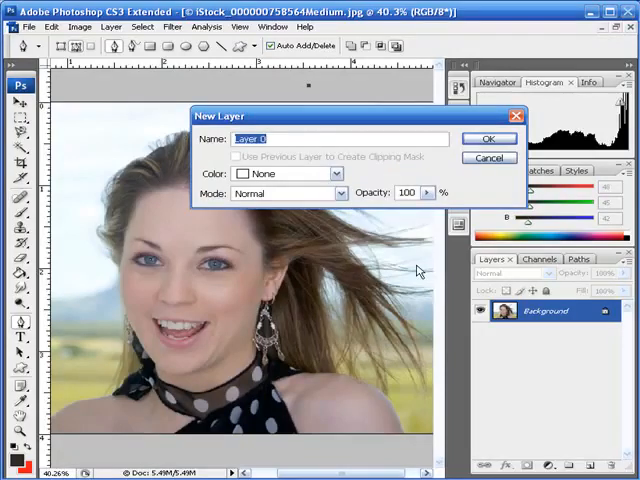
Step: Confirm the New Layer dialog to turn the Background into a layer named Hair
click(488, 138)
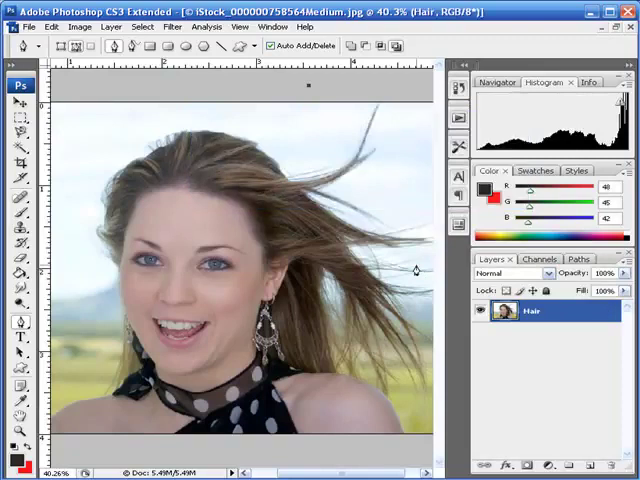
mouse_move(174, 27)
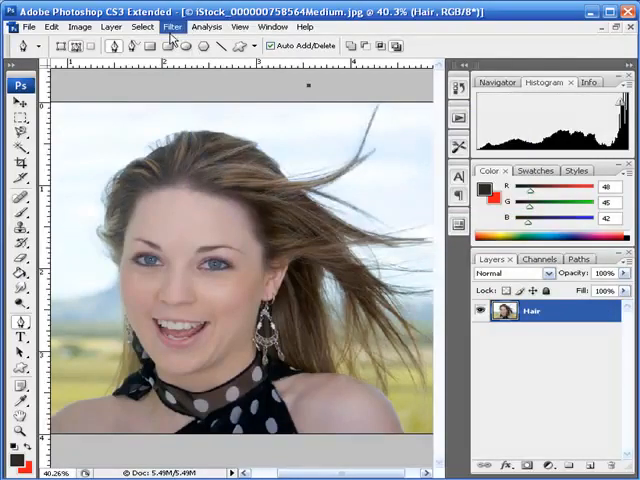
Step: Launch Filter > Extract on the Hair layer
click(171, 27)
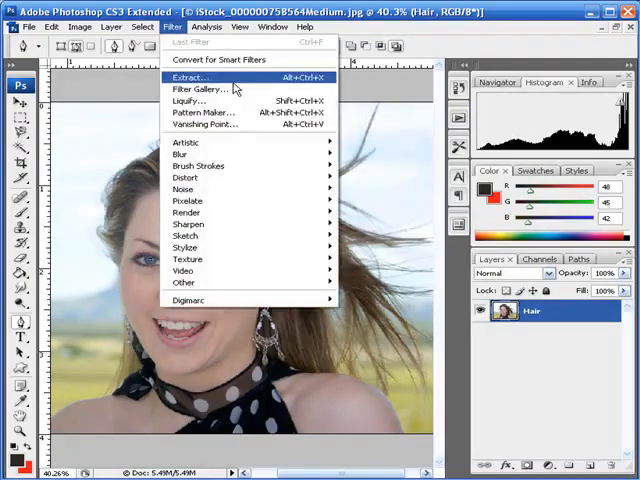
click(195, 78)
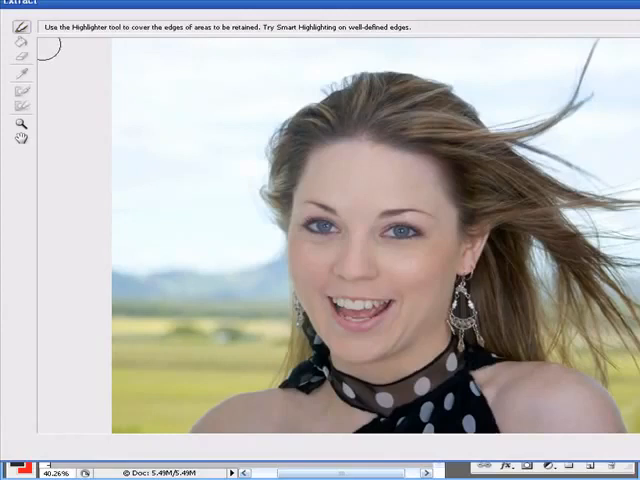
mouse_move(258, 147)
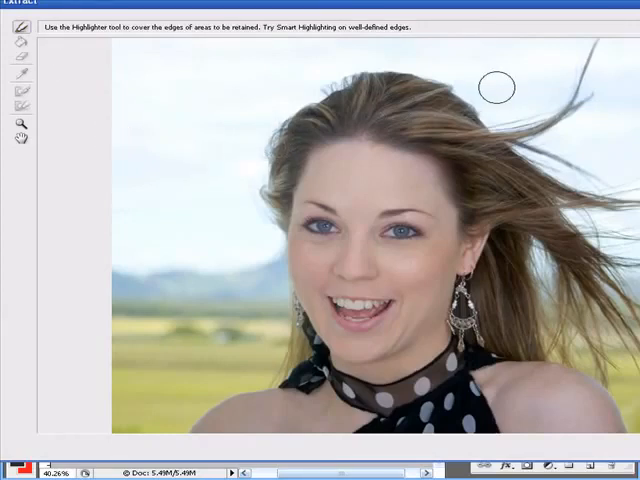
Step: Paint a green Edge Highlighter band along the woman's windblown hair and shoulders
click(11, 47)
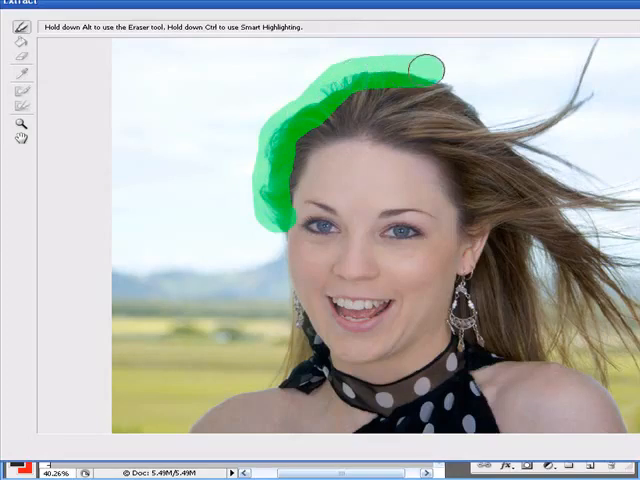
drag(430, 65, 590, 70)
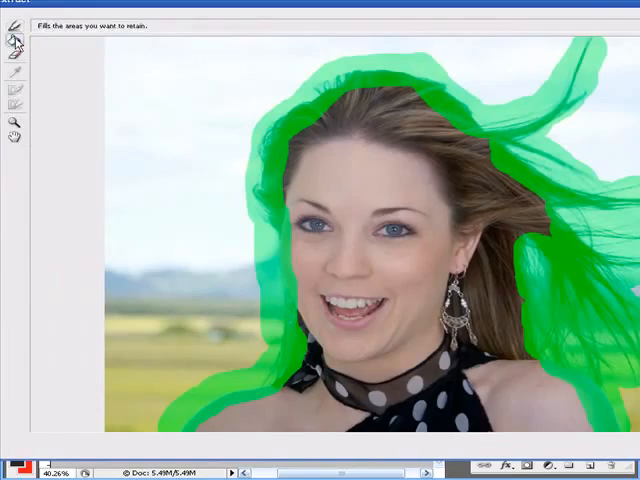
Step: Fill the inside of the green outline with blue and preview the extraction
click(13, 46)
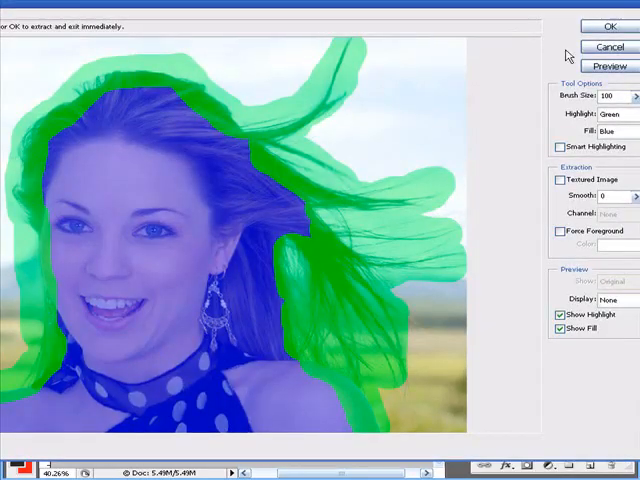
click(608, 66)
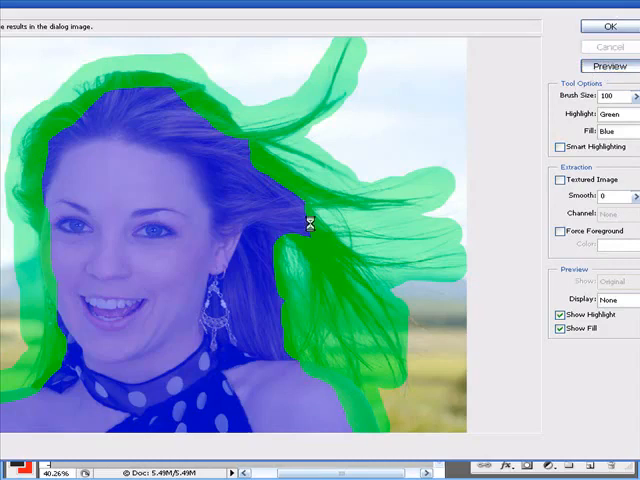
Step: Review the extraction preview and apply Extract, leaving the woman over transparency
click(614, 63)
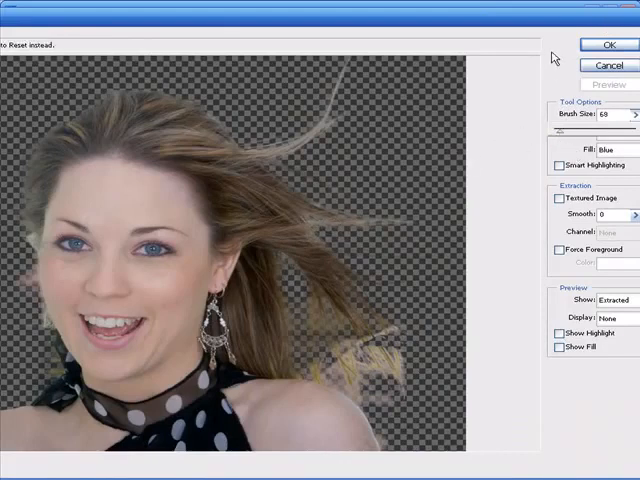
click(608, 47)
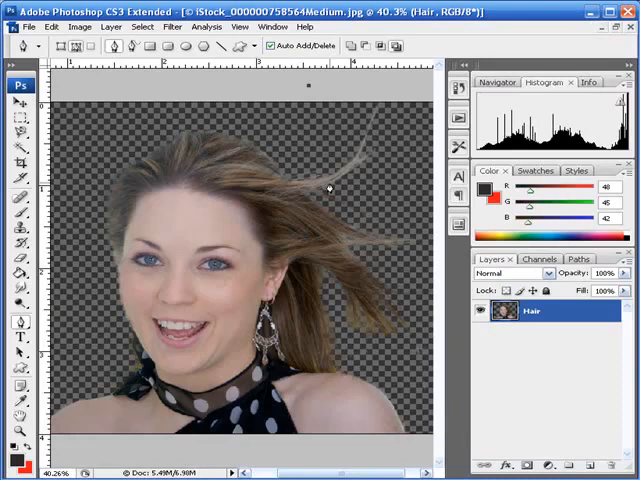
mouse_move(308, 187)
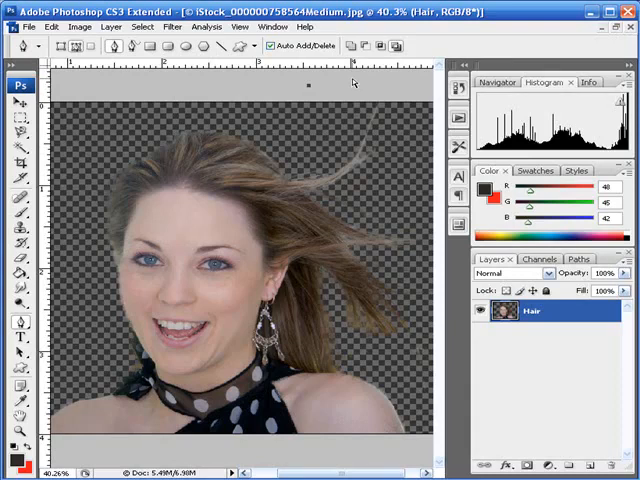
Step: Layer the cut-out woman onto the Times Square photo and close the portrait document
click(27, 26)
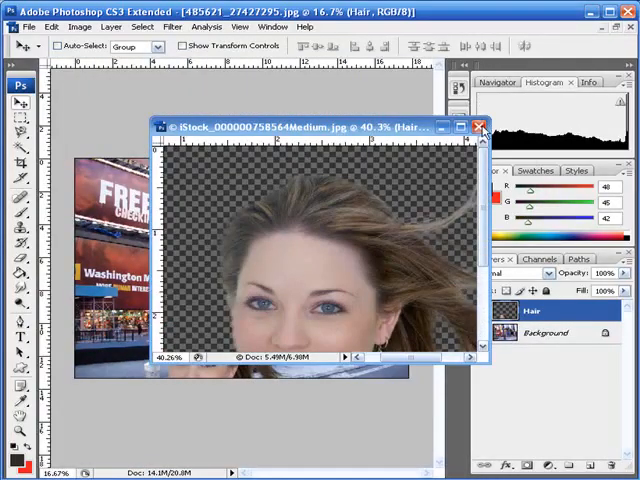
click(478, 125)
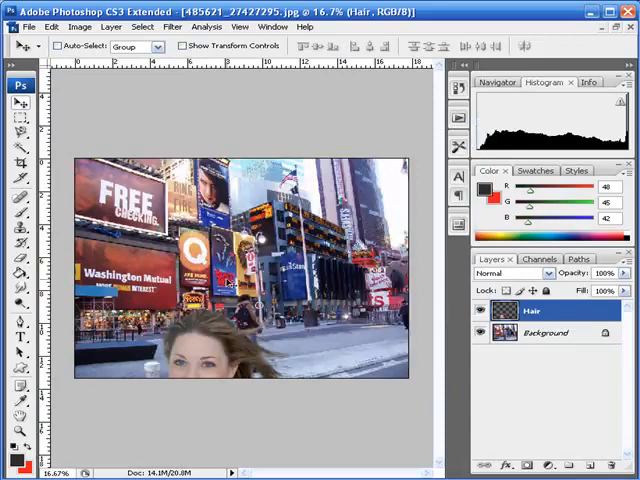